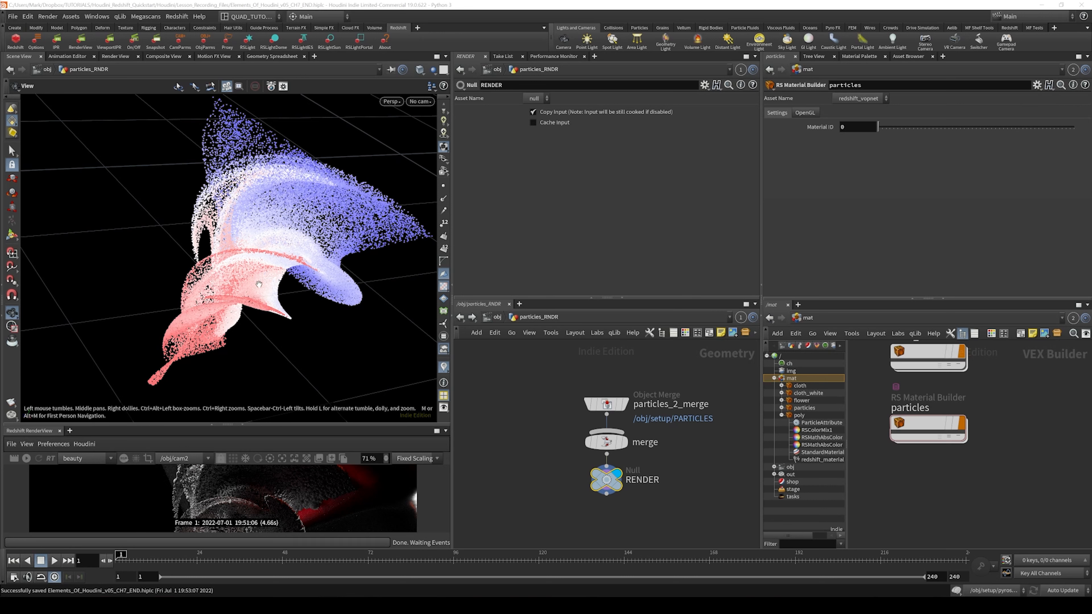
{"action": "mouse_move", "coordinate": [289, 241]}
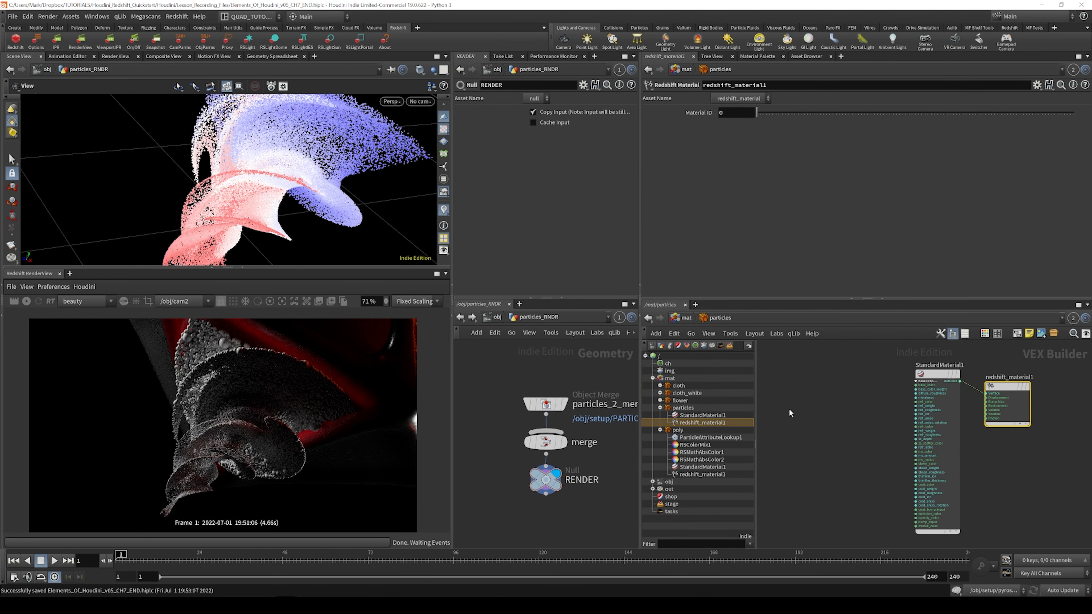
Step: Add an RS Point Attribute node (reading Cd) to the particles material network
{"action": "key", "text": "tab"}
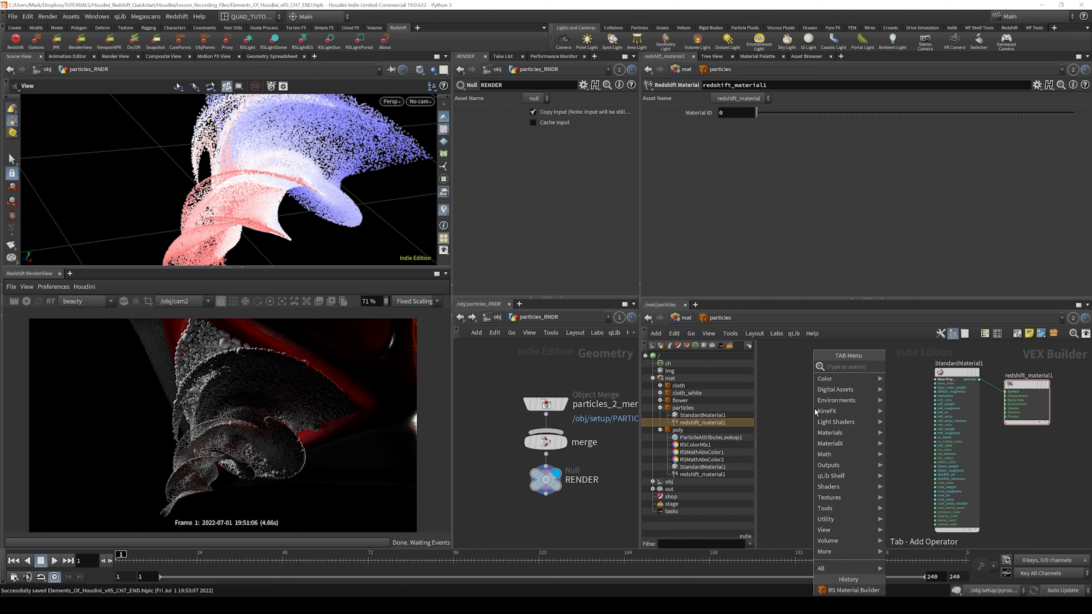
{"action": "type", "text": "poin"}
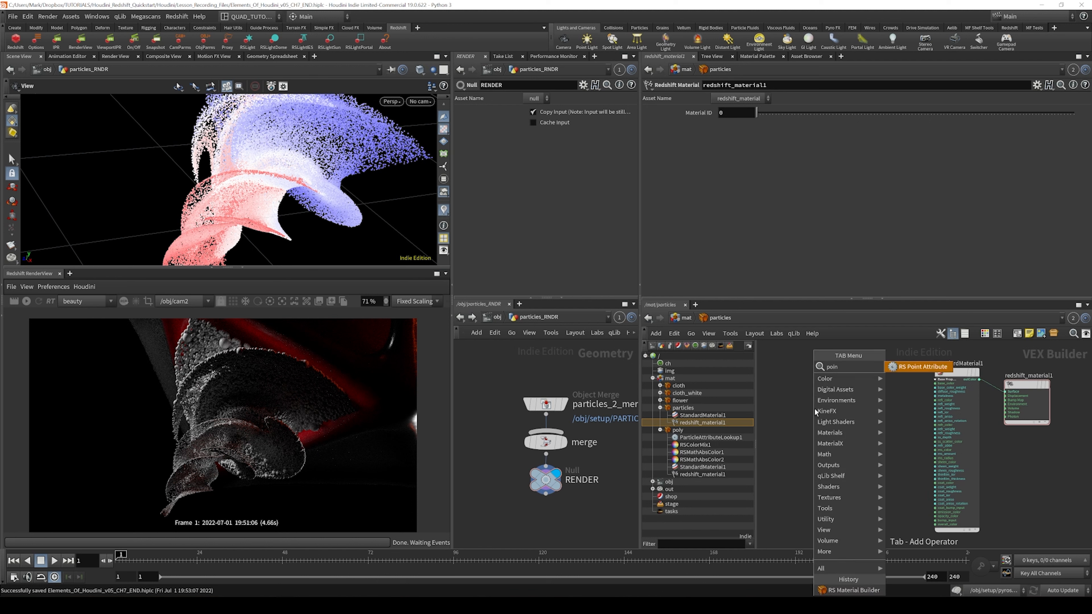
{"action": "left_click", "coordinate": [920, 366]}
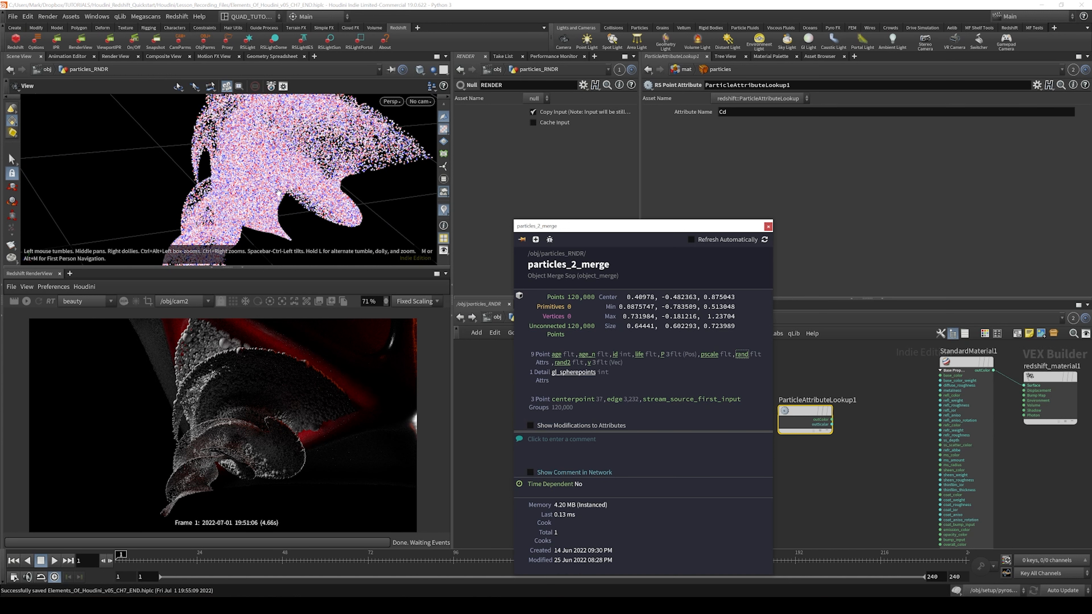
{"action": "mouse_move", "coordinate": [692, 202]}
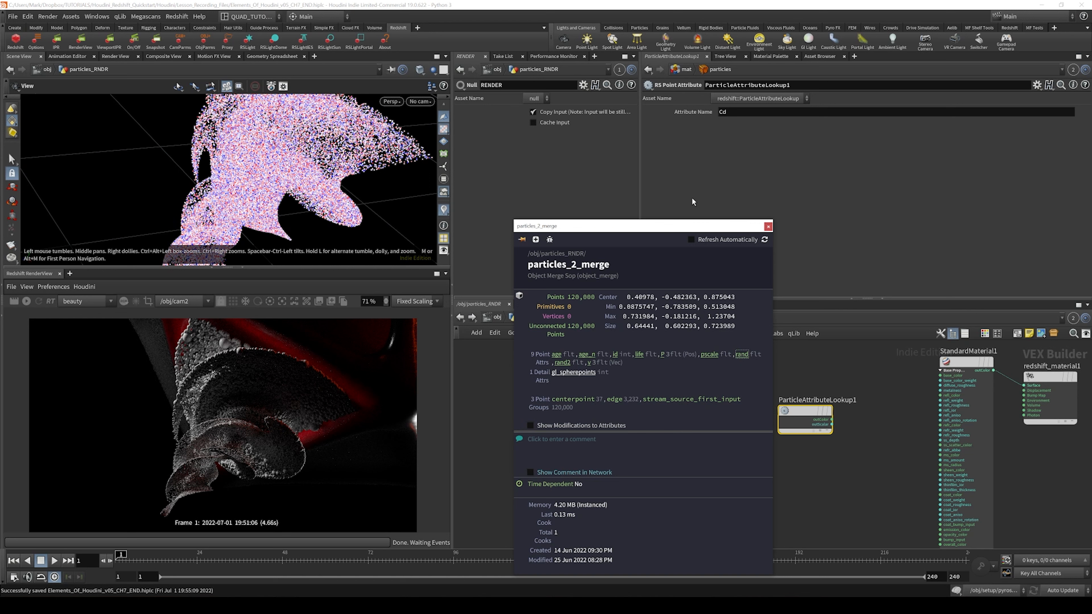
Step: Change the RS Point Attribute's Attribute Name from Cd to rand
{"action": "left_click", "coordinate": [768, 225]}
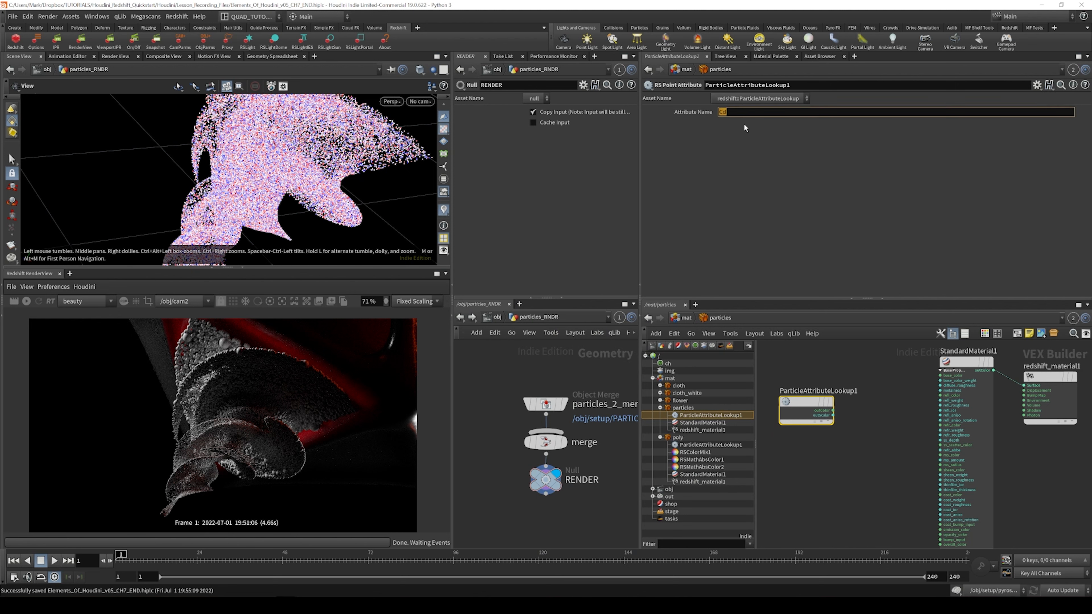
{"action": "type", "text": "rand"}
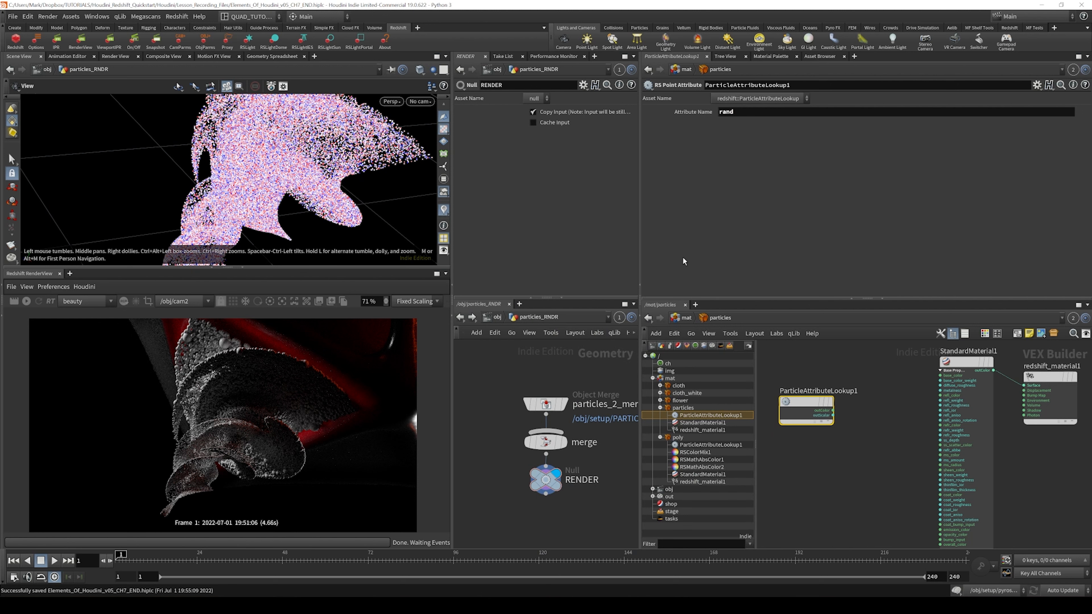
{"action": "mouse_move", "coordinate": [833, 414]}
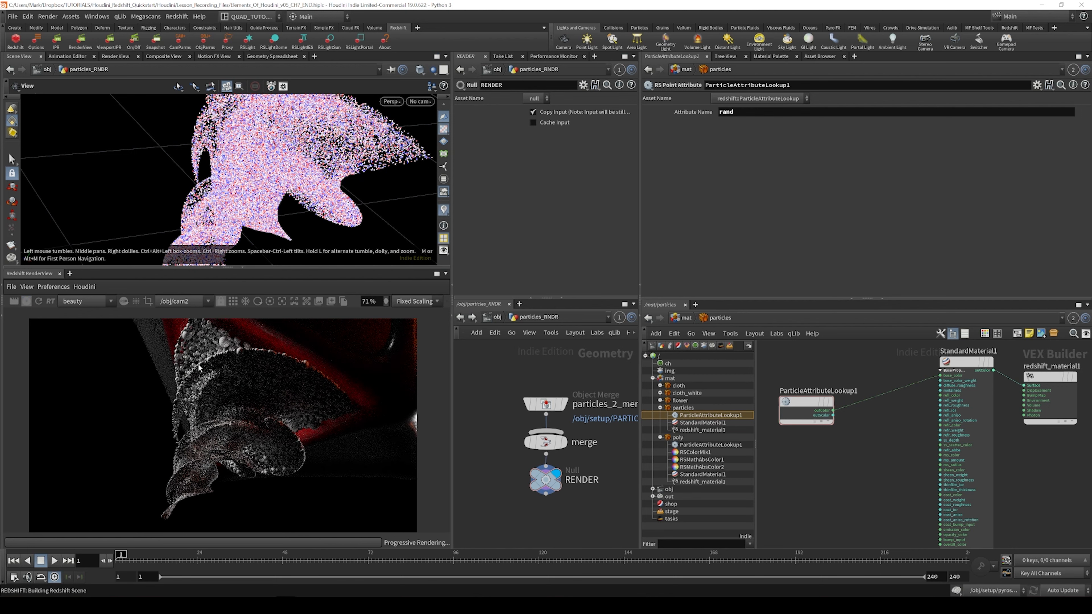
{"action": "mouse_move", "coordinate": [212, 401]}
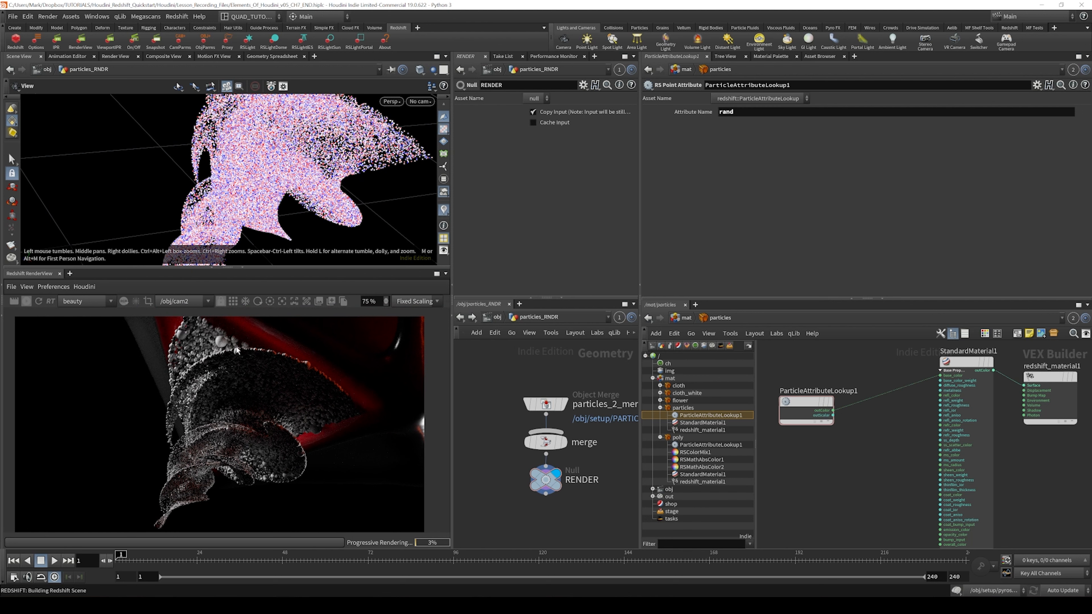
{"action": "mouse_move", "coordinate": [186, 440]}
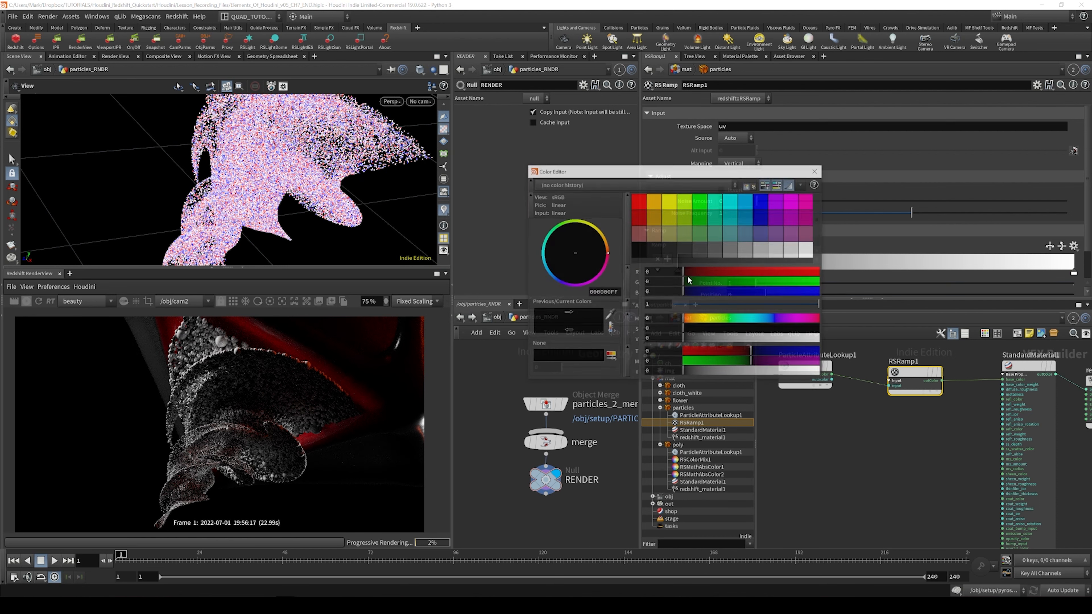
Step: Set the ramp's first colour key to orange so it runs orange to white
{"action": "left_click", "coordinate": [695, 284]}
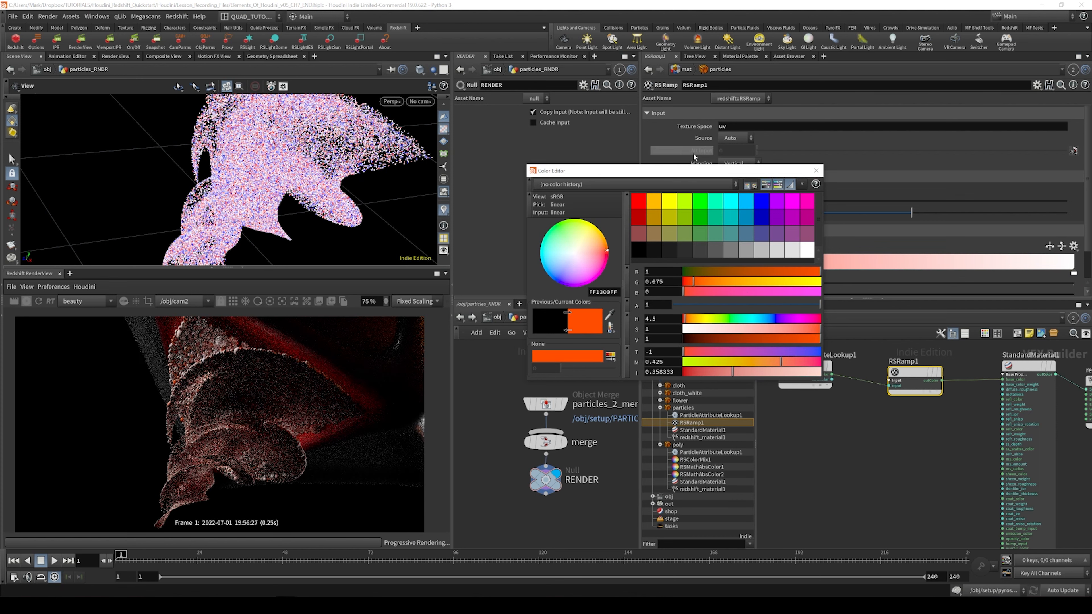
{"action": "left_click", "coordinate": [815, 171]}
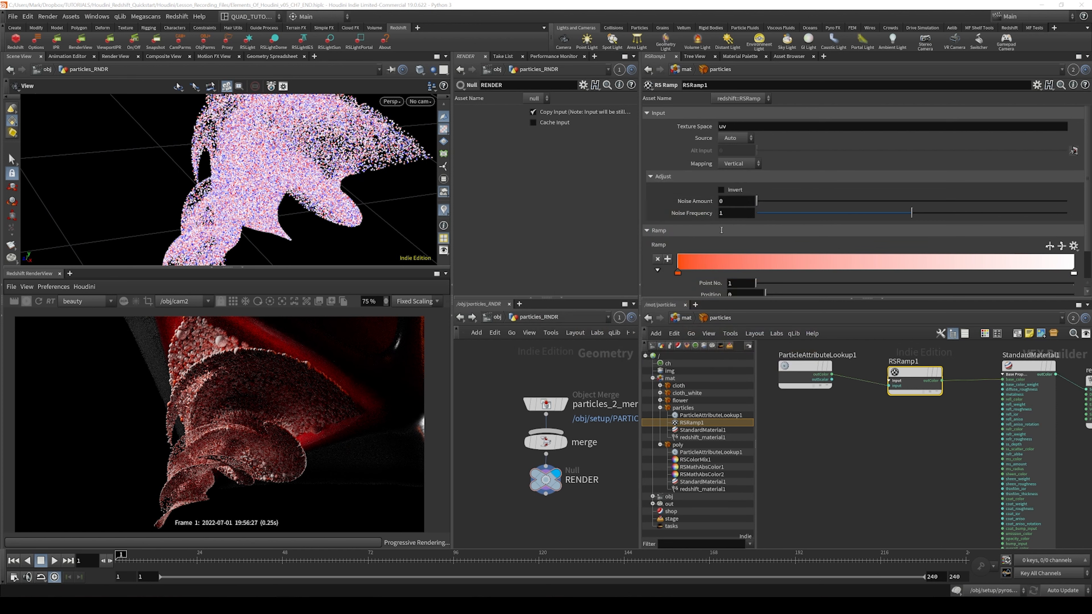